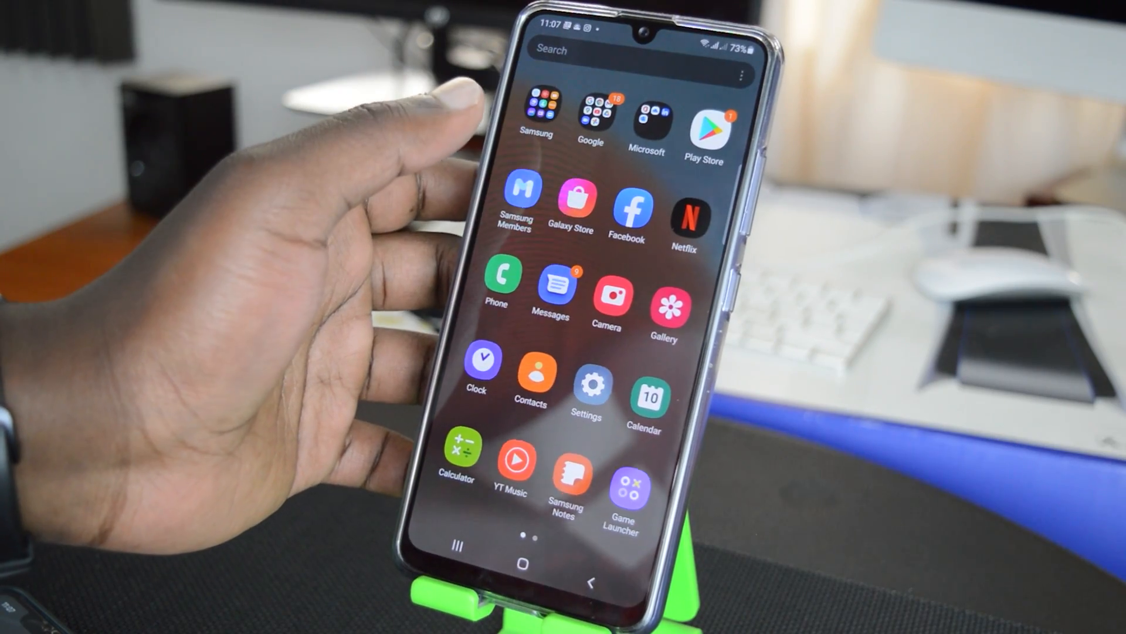
Step: Open Settings from the home screen and go to the Lock screen page
click(585, 388)
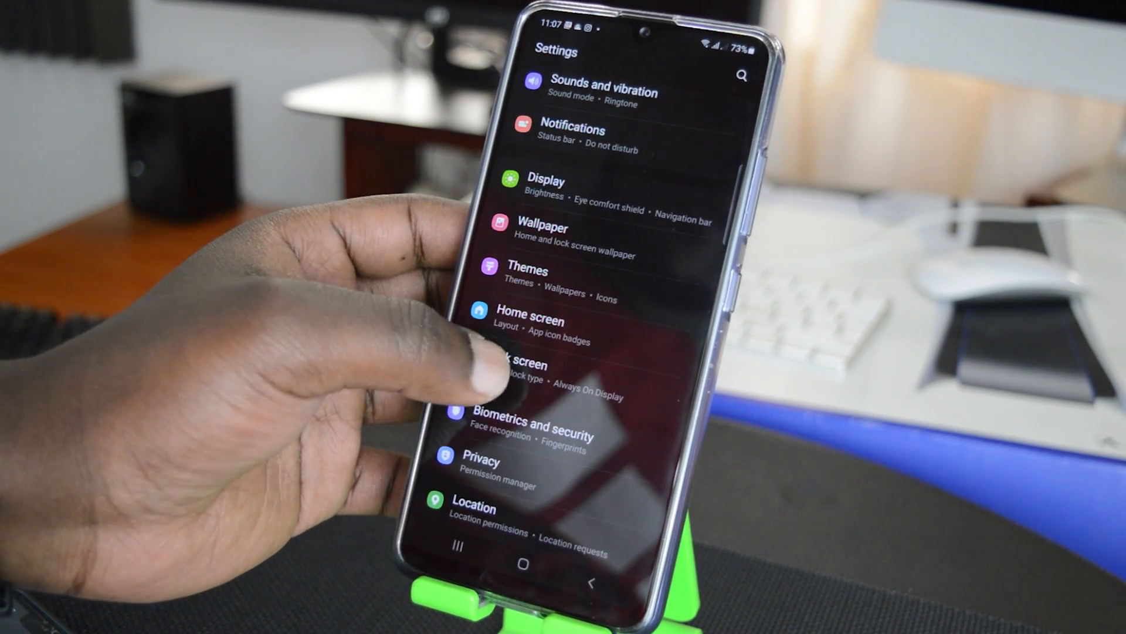
click(524, 366)
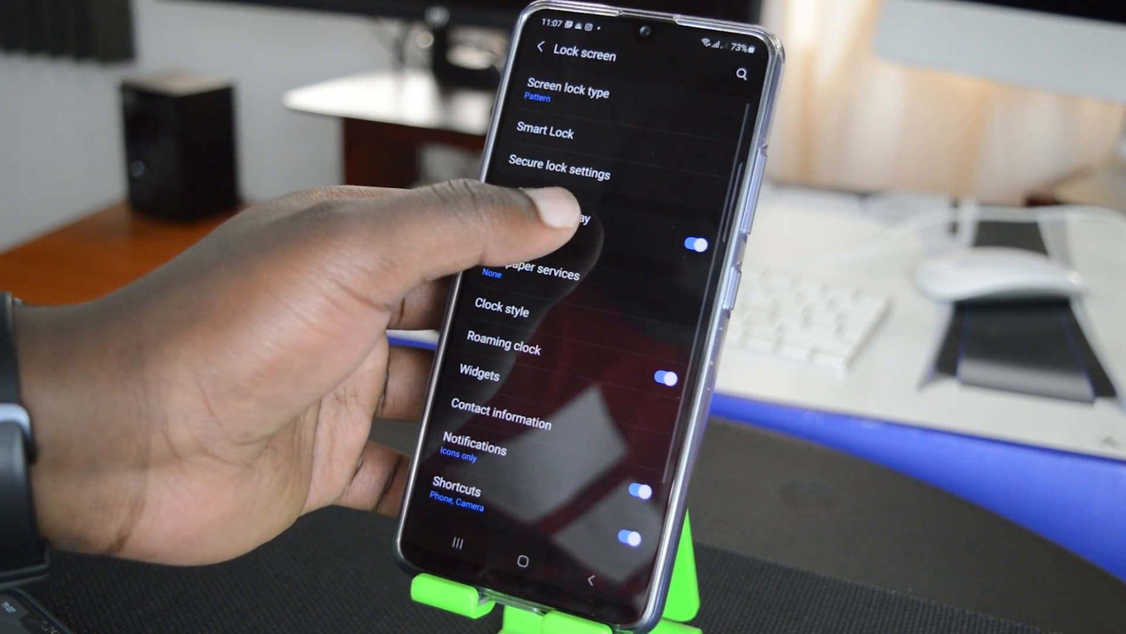
Step: Turn on Always On Display set to Show as scheduled, 07:00 to 00:00
click(575, 223)
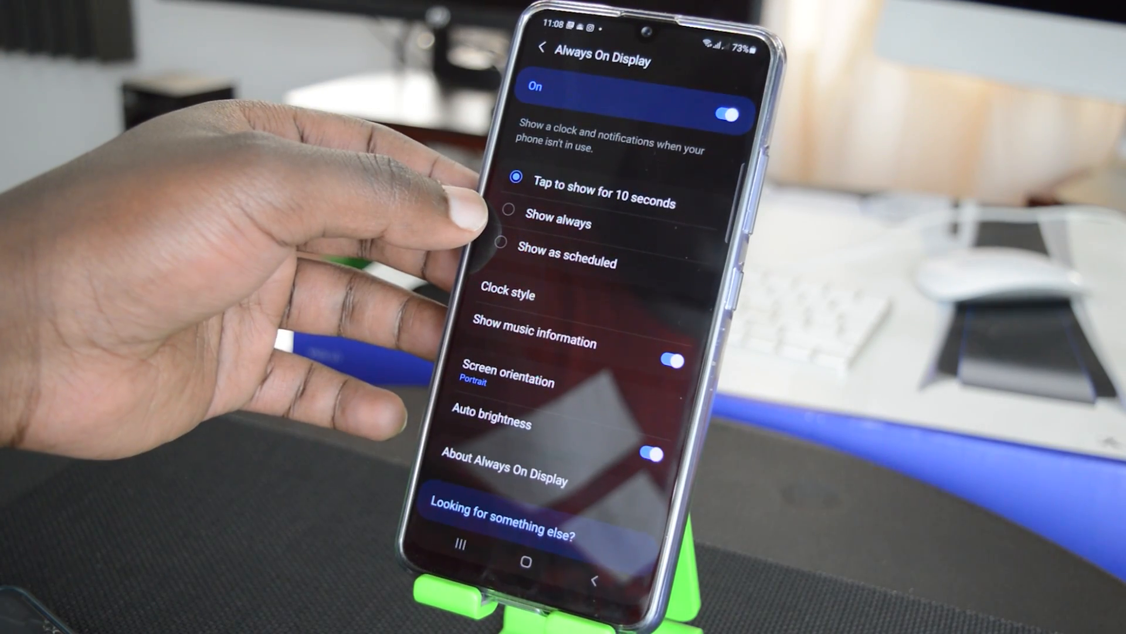
click(558, 223)
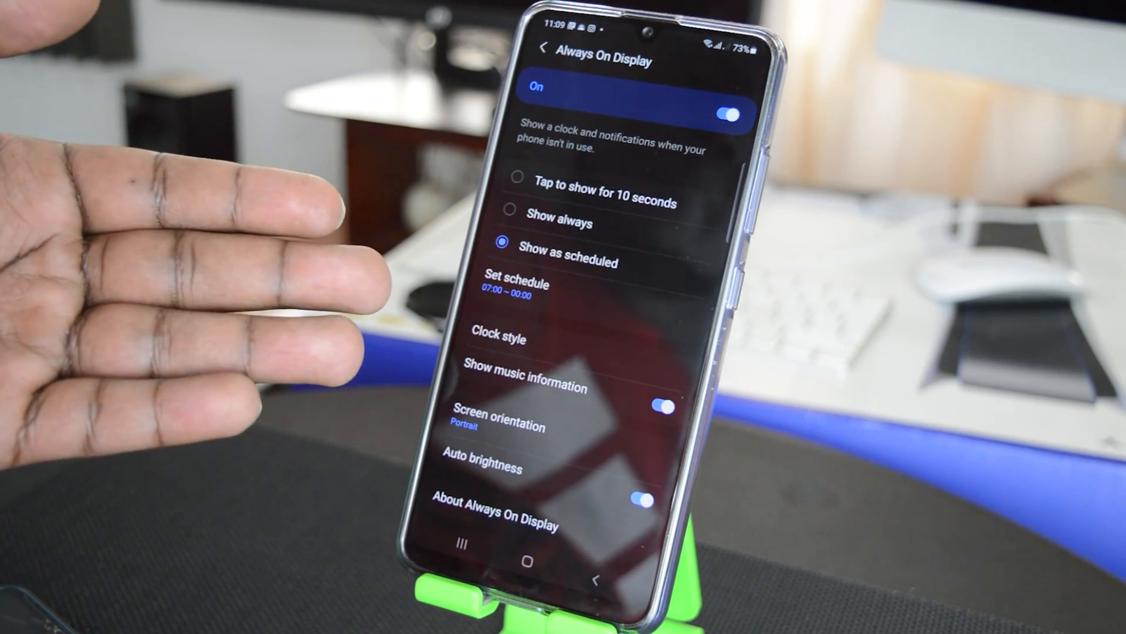
click(514, 284)
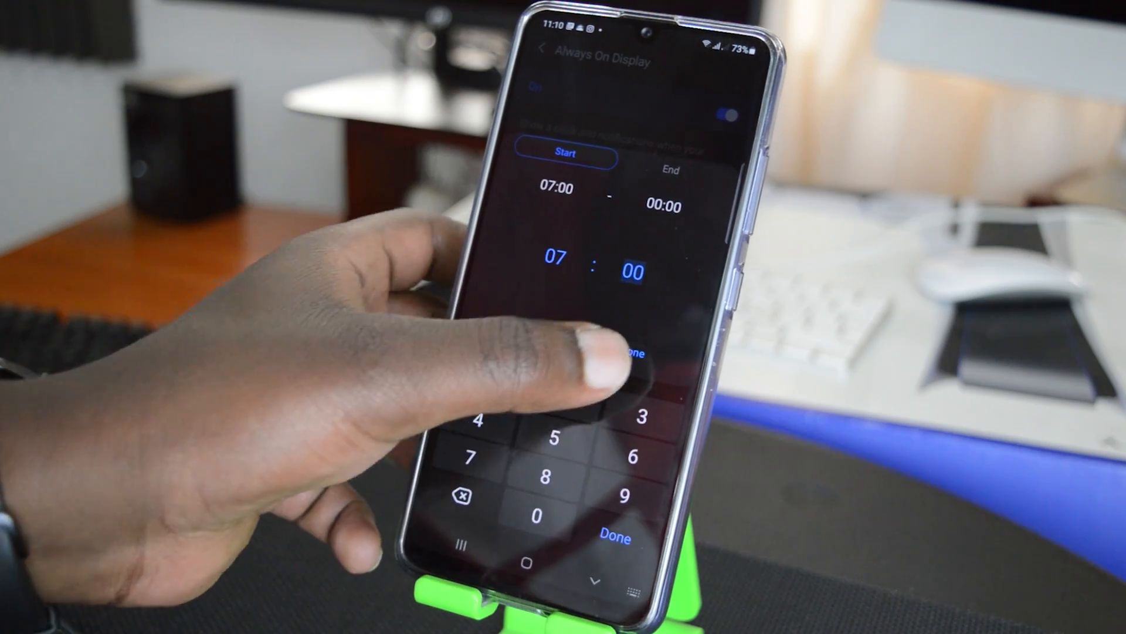
click(615, 535)
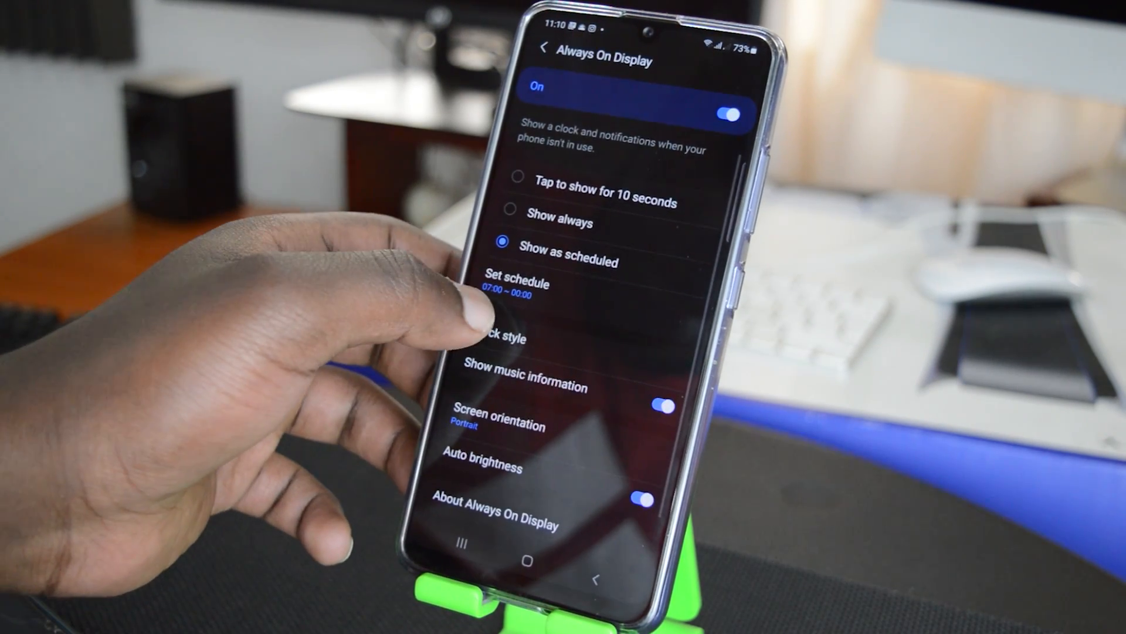
click(516, 291)
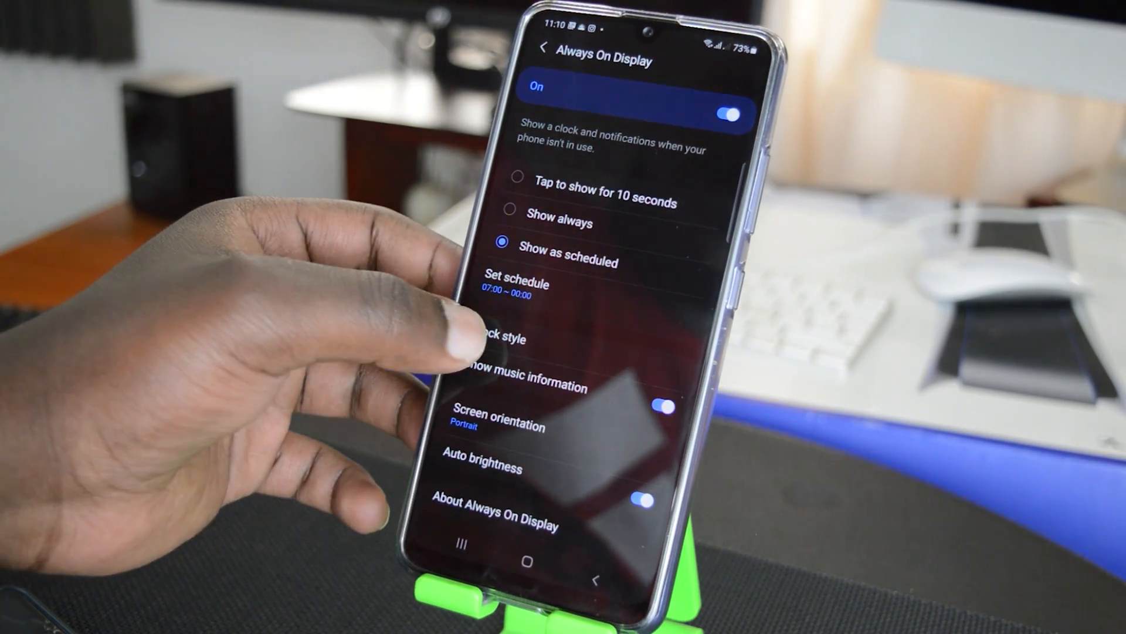
click(496, 339)
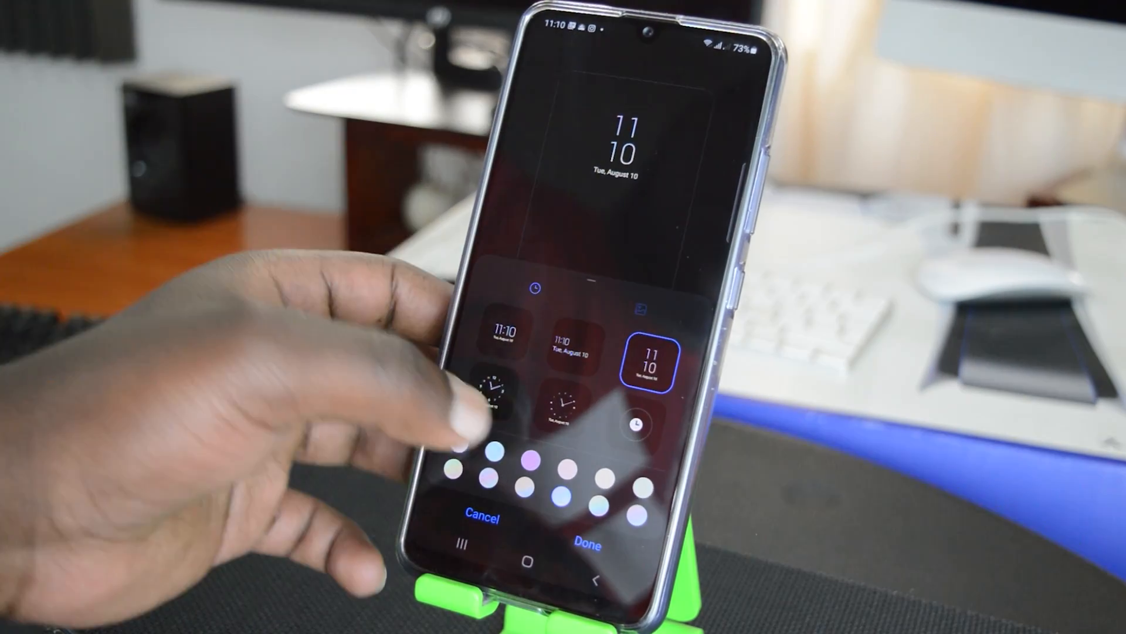
Step: Select the analog clock face as the Always On Display clock style
click(567, 399)
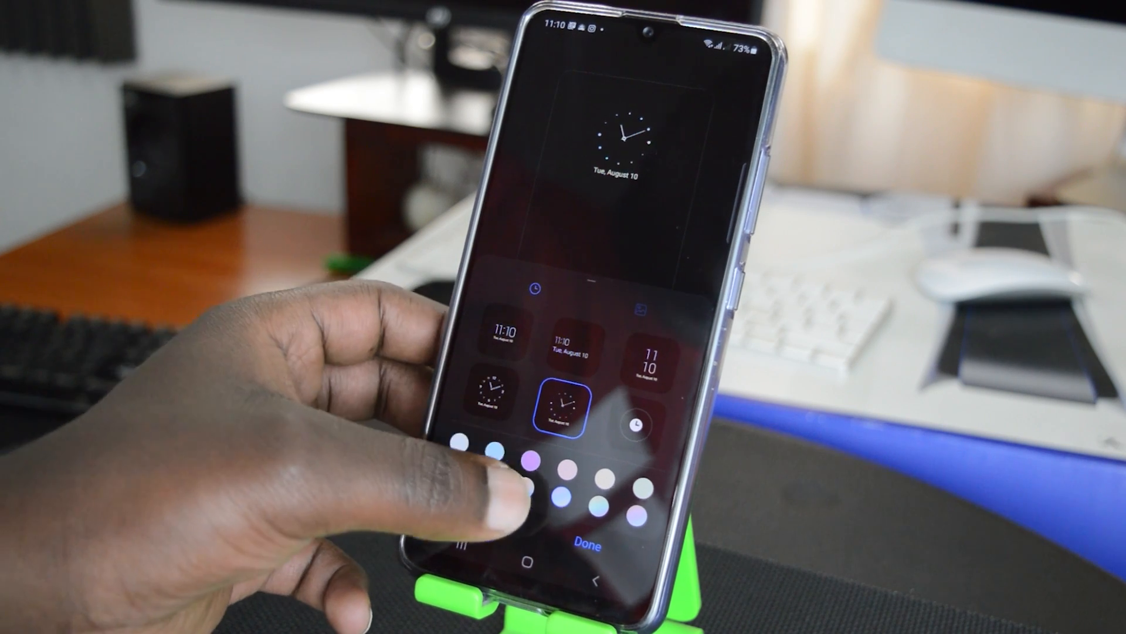